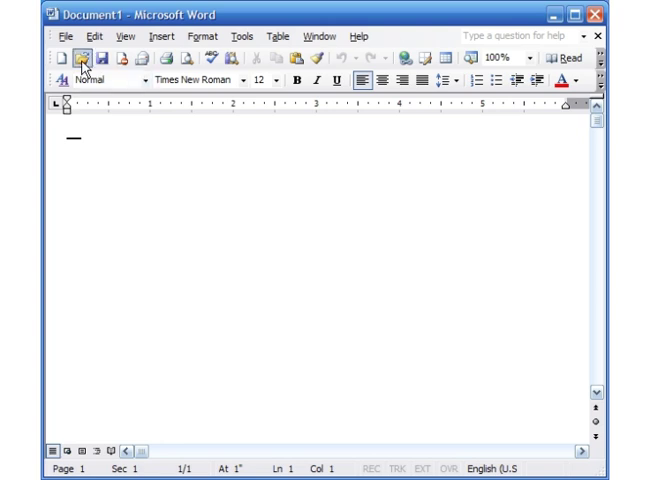
Step: Open Basic Word 1 from the PracticingWord folder
left_click(80, 58)
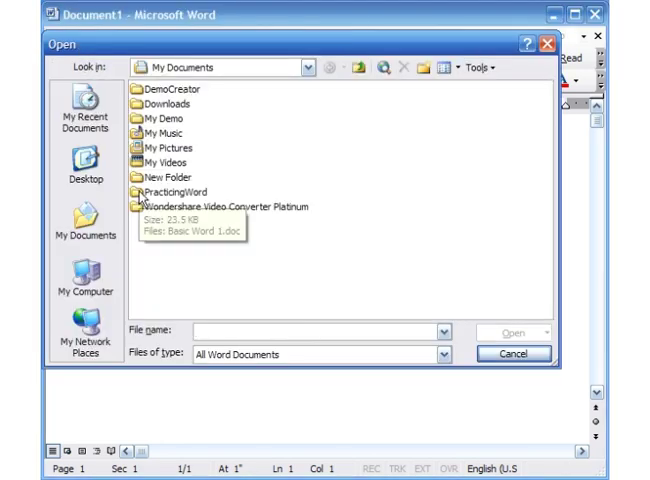
double_click(176, 192)
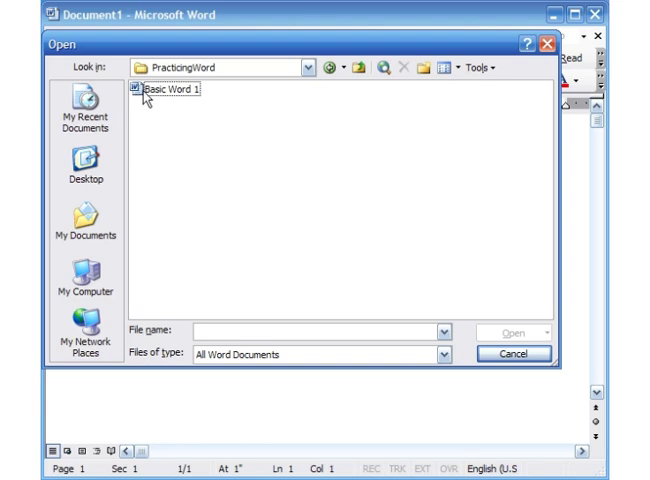
double_click(170, 96)
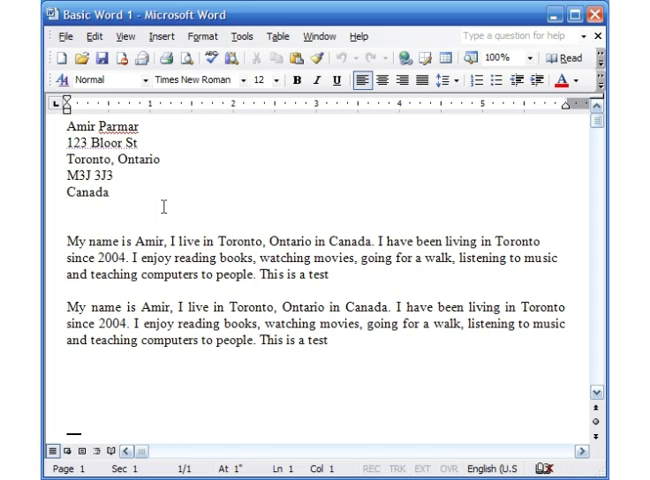
mouse_move(86, 234)
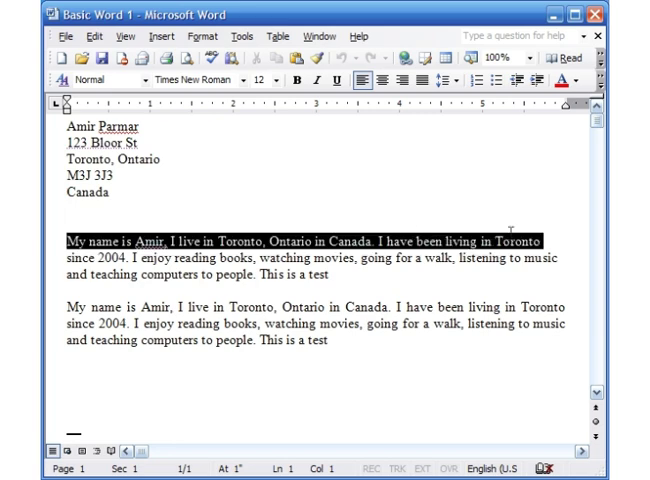
left_click(550, 240)
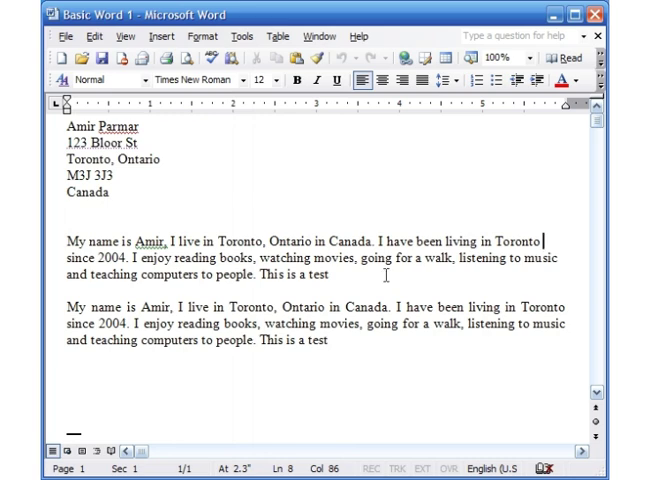
left_click(328, 276)
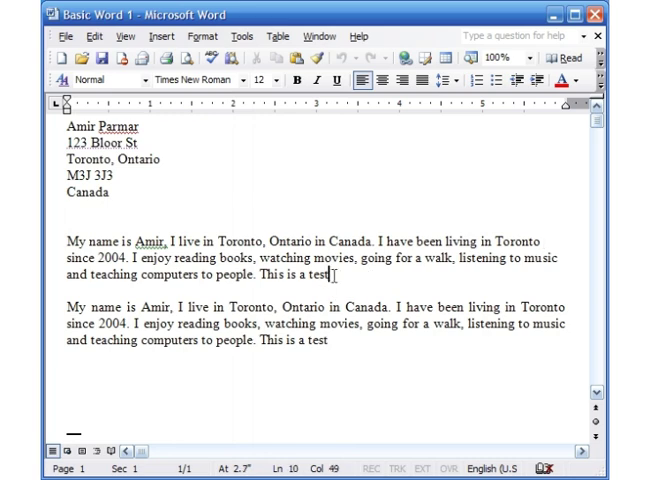
mouse_move(328, 292)
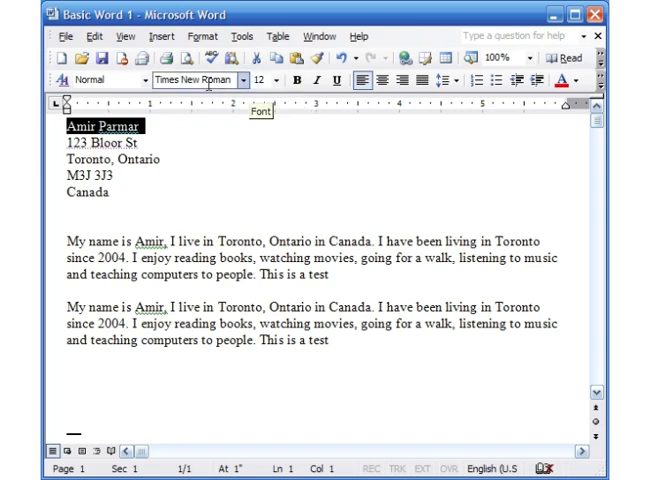
left_click(272, 80)
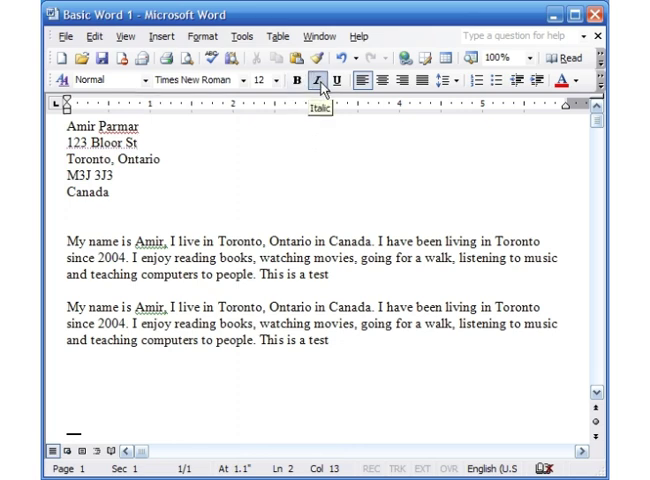
mouse_move(336, 80)
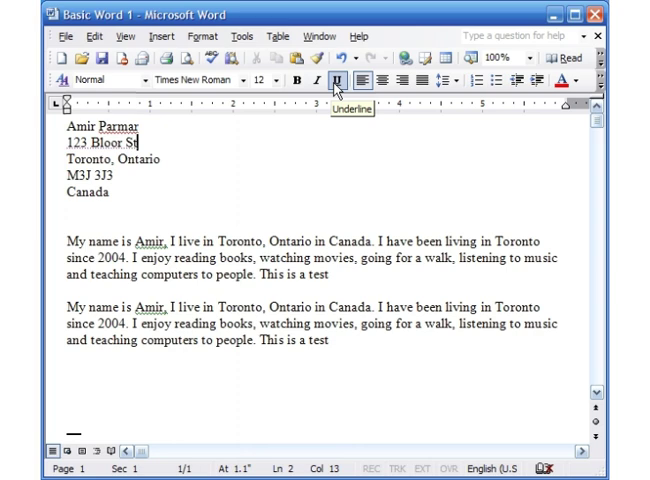
mouse_move(388, 88)
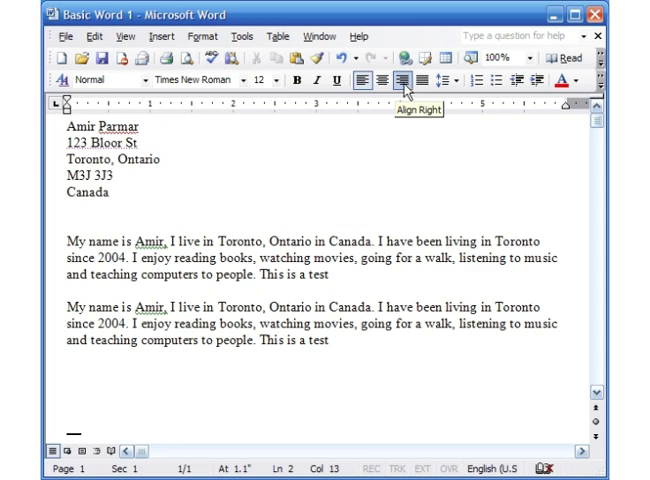
mouse_move(208, 204)
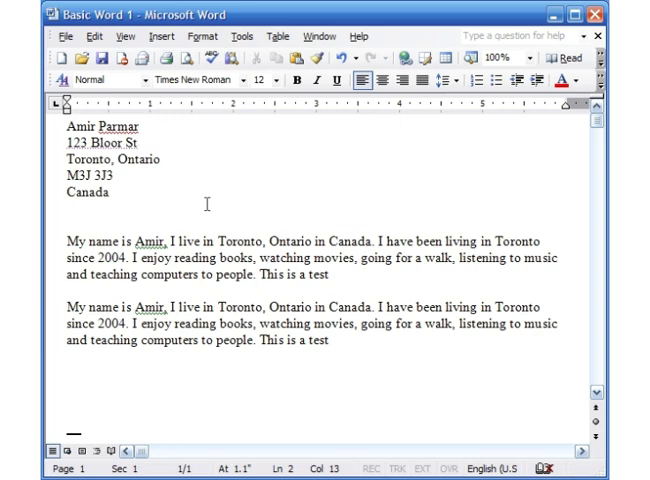
mouse_move(170, 164)
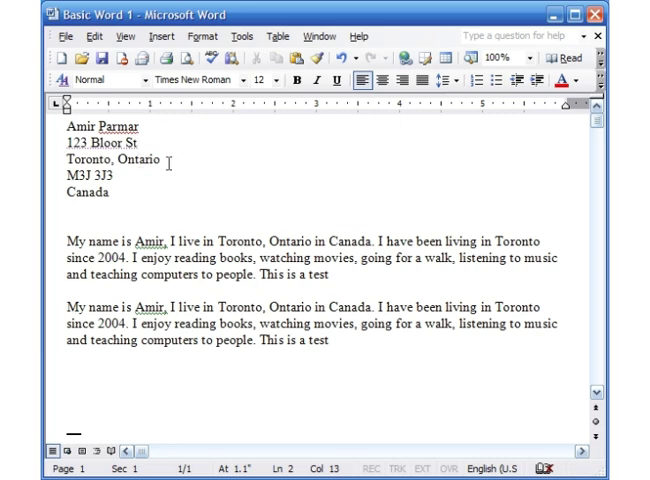
mouse_move(124, 38)
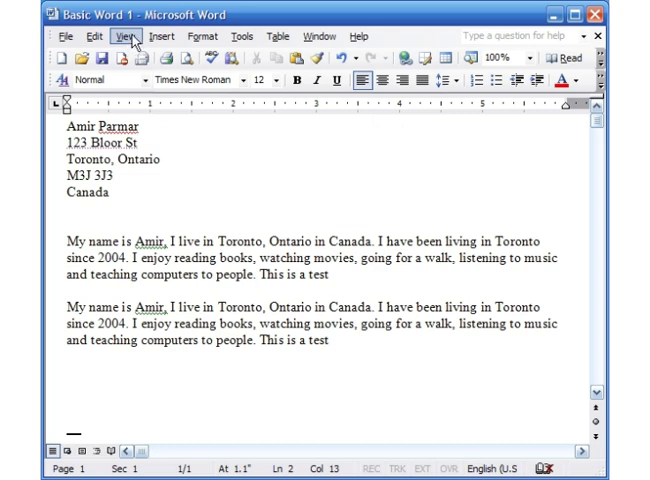
left_click(124, 36)
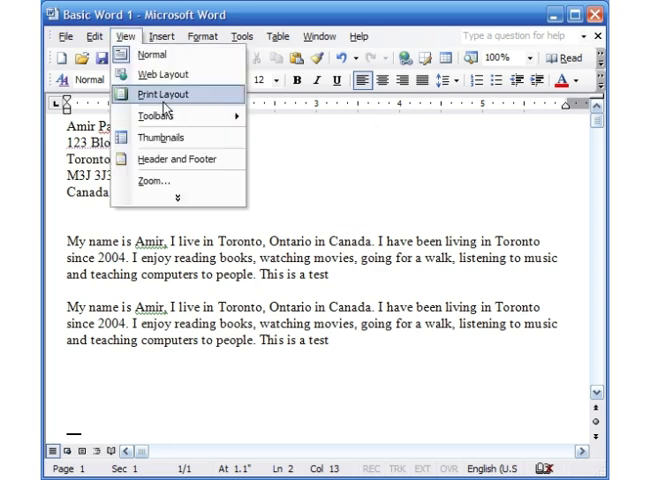
left_click(164, 94)
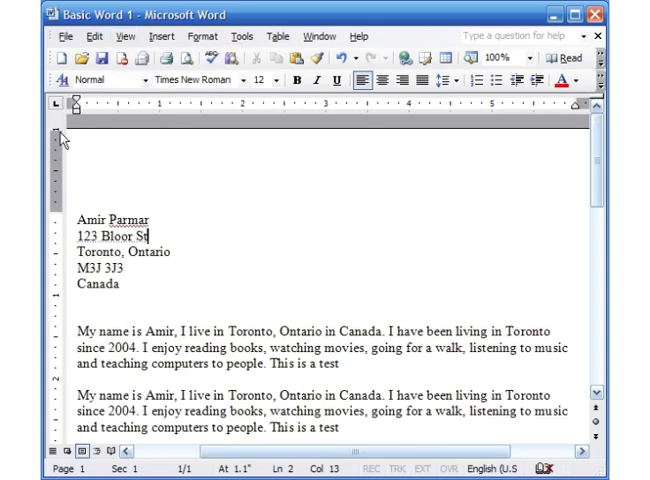
mouse_move(56, 184)
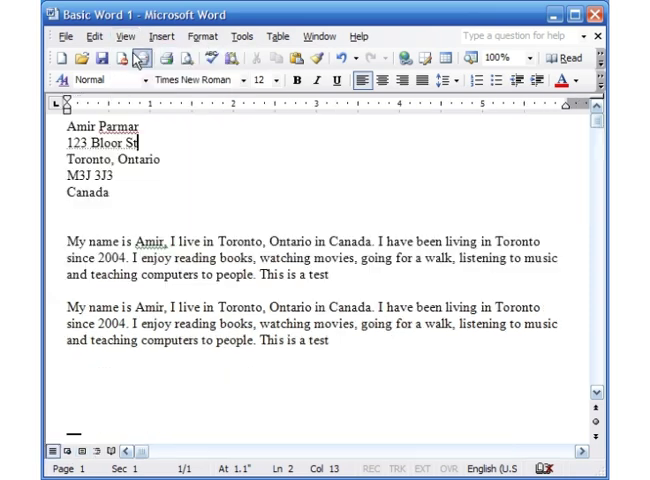
mouse_move(140, 60)
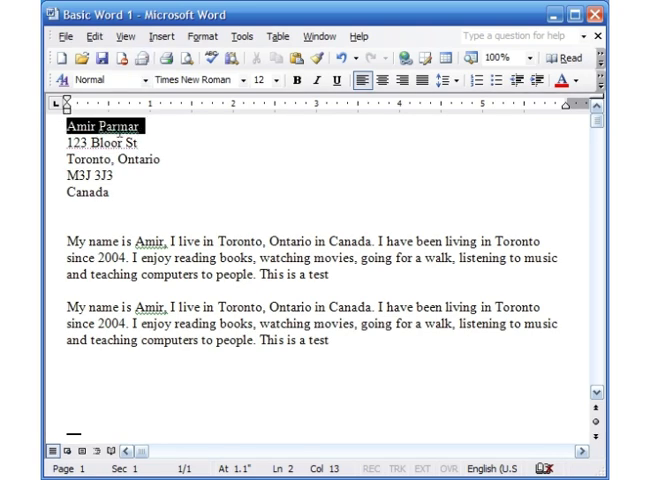
left_click(200, 36)
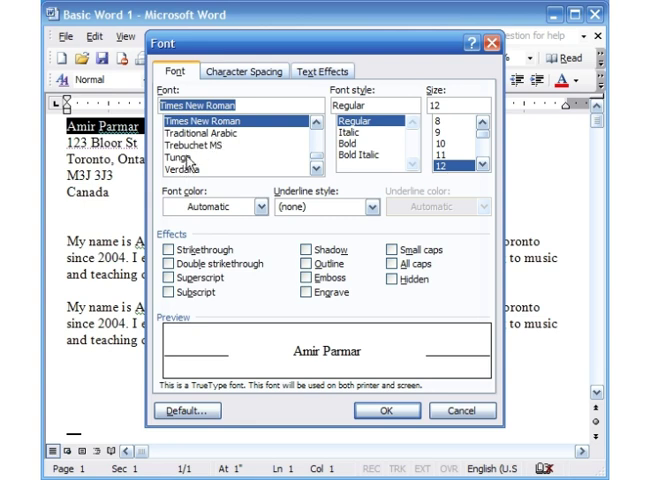
left_click(182, 156)
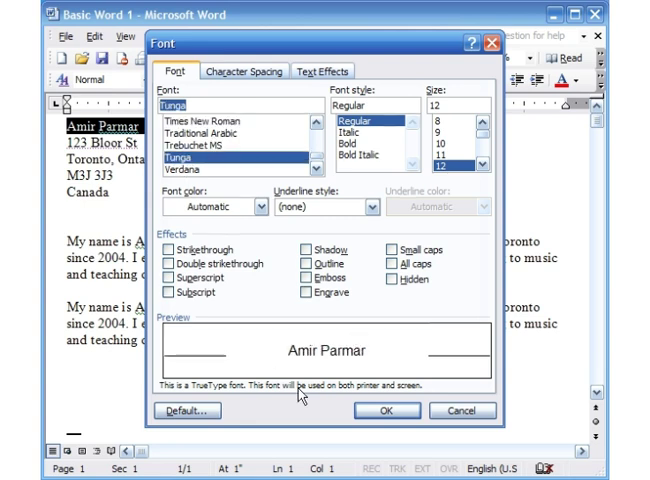
left_click(342, 142)
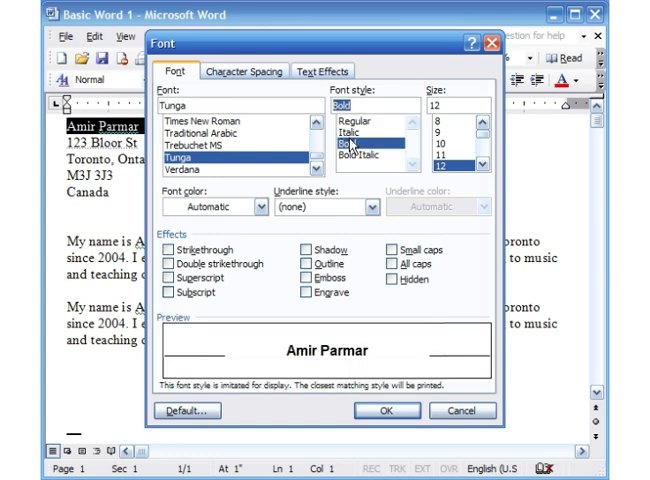
left_click(348, 156)
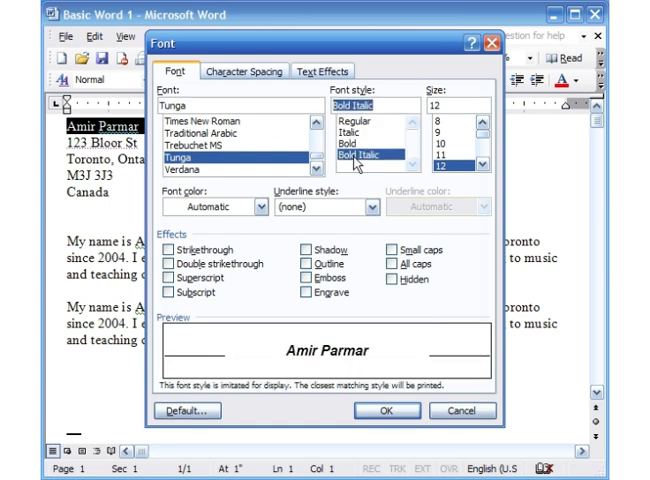
left_click(372, 208)
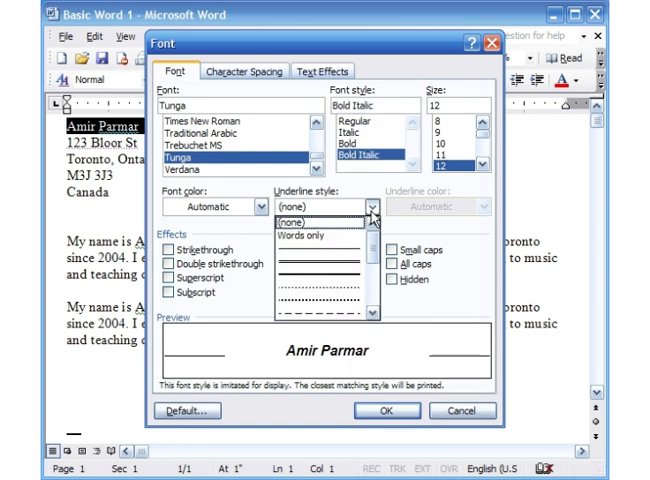
left_click(320, 246)
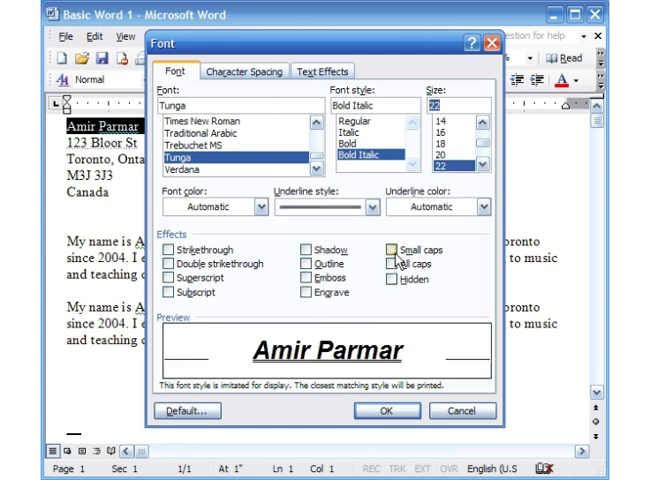
left_click(390, 250)
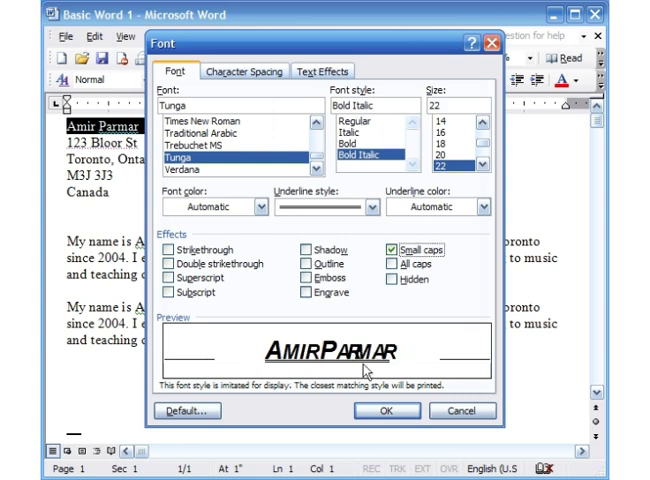
left_click(260, 208)
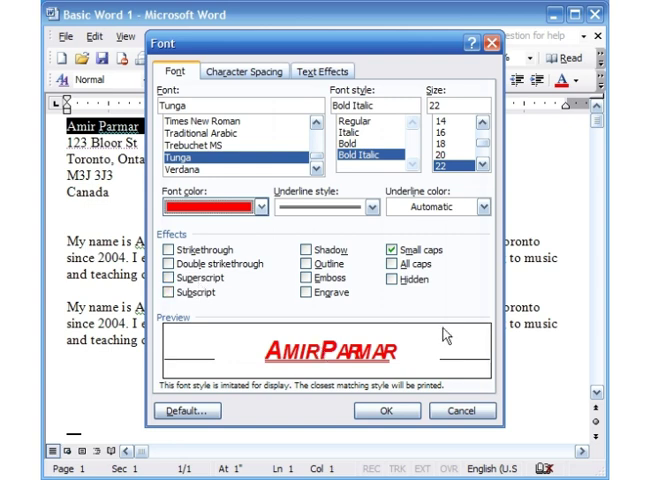
mouse_move(388, 412)
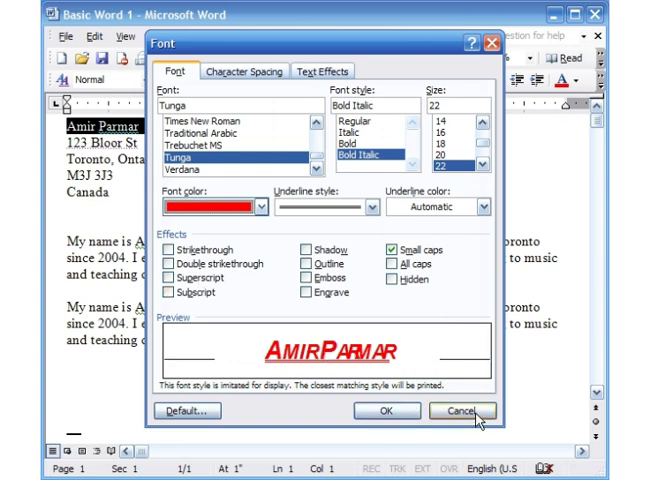
mouse_move(380, 412)
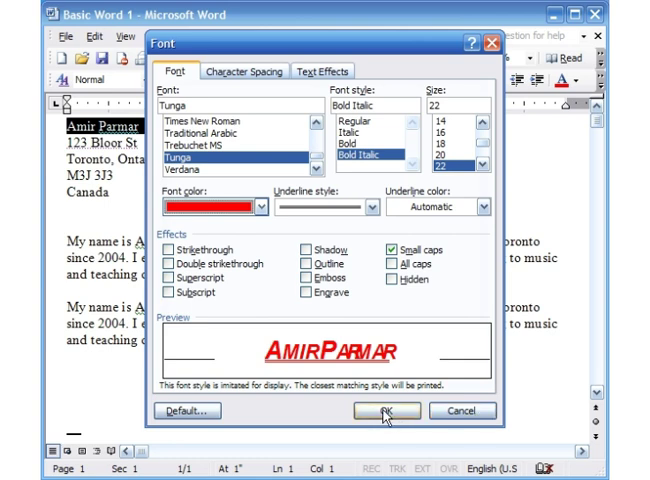
left_click(388, 412)
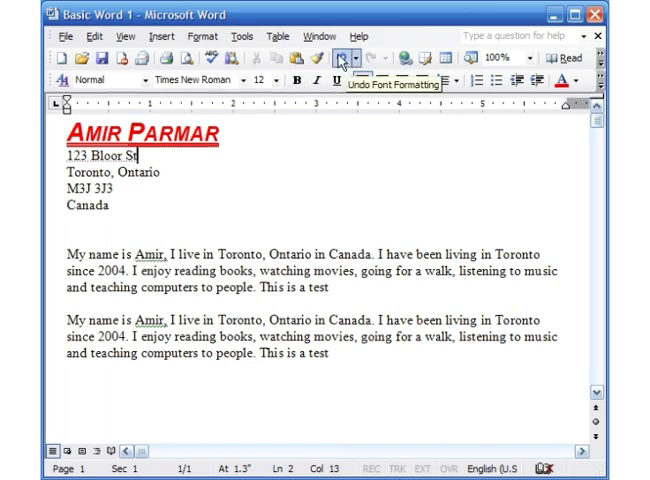
left_click(342, 60)
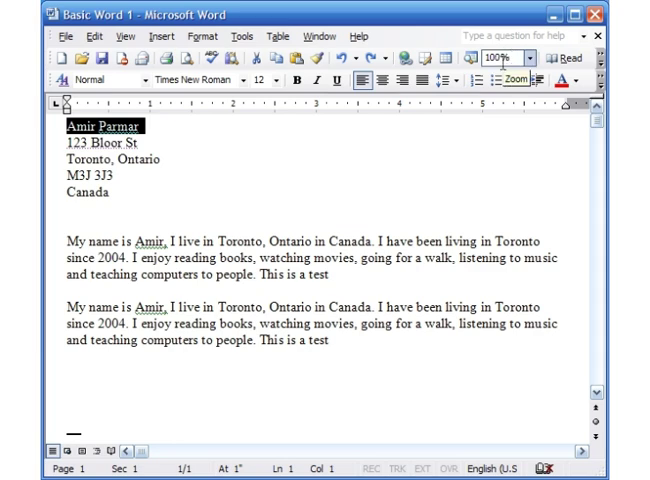
left_click(518, 56)
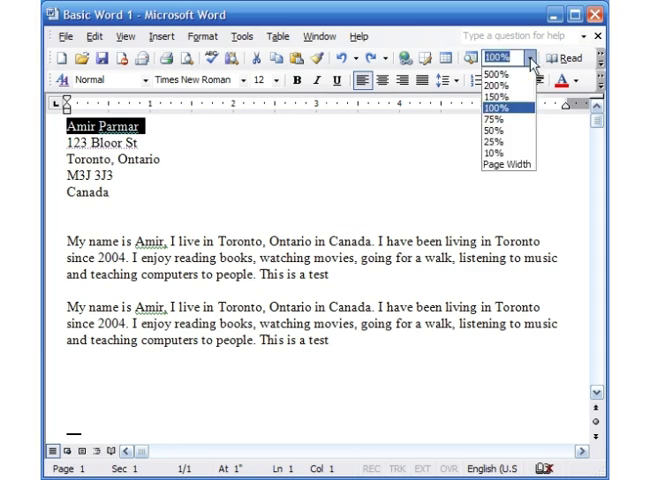
mouse_move(504, 98)
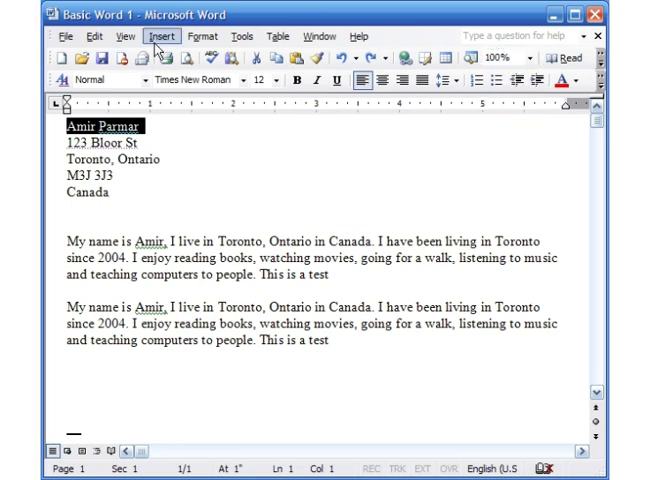
left_click(122, 36)
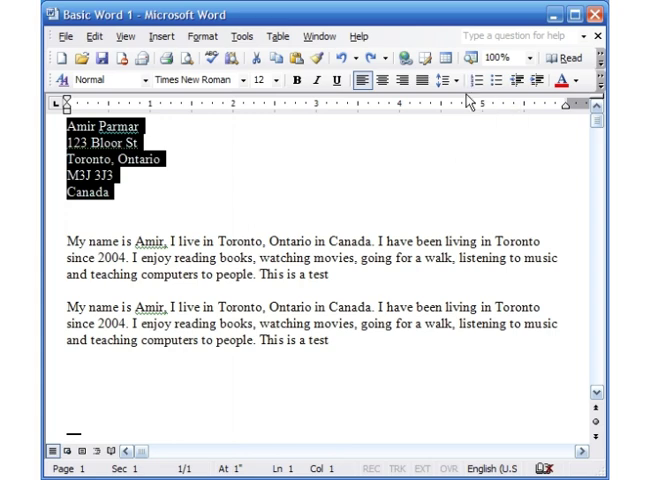
mouse_move(492, 82)
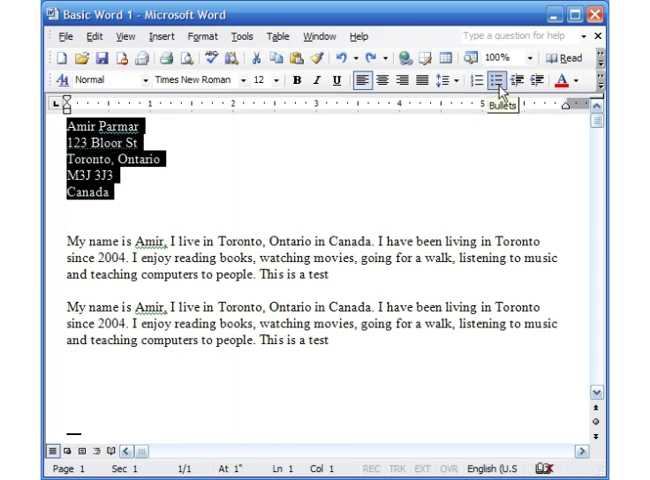
left_click(496, 80)
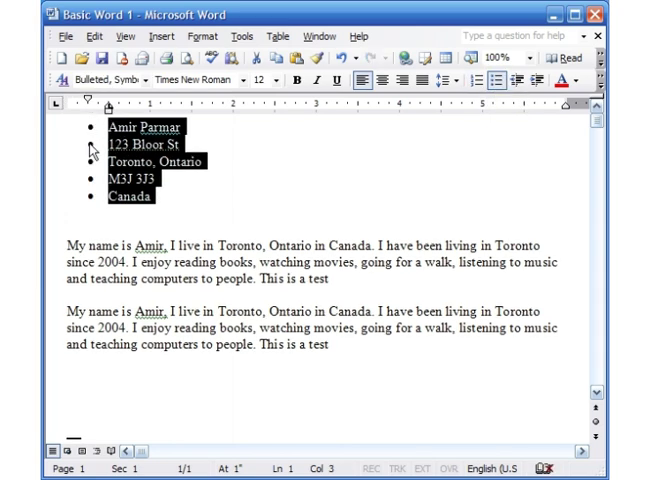
left_click(484, 76)
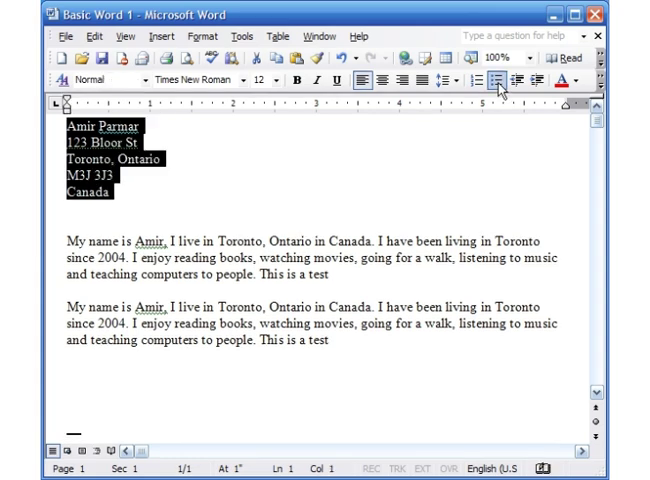
mouse_move(488, 78)
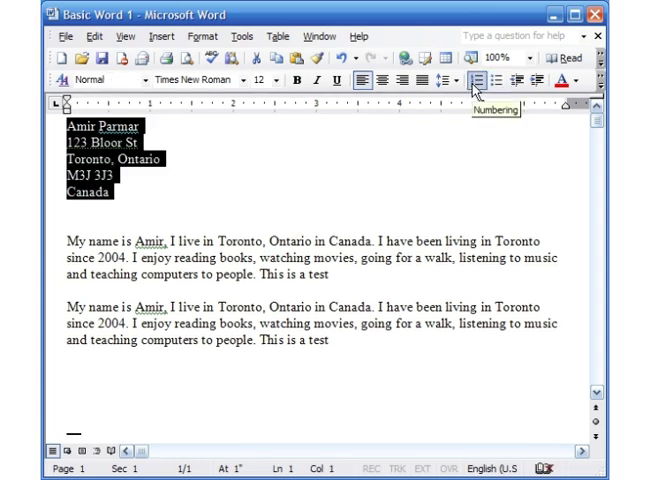
left_click(474, 76)
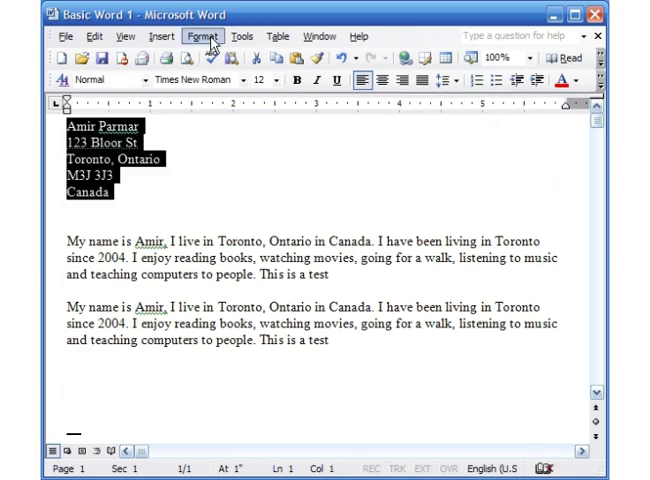
left_click(202, 36)
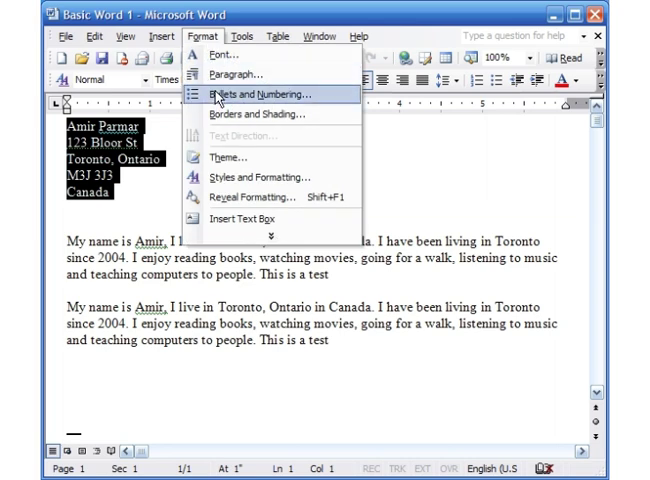
left_click(248, 94)
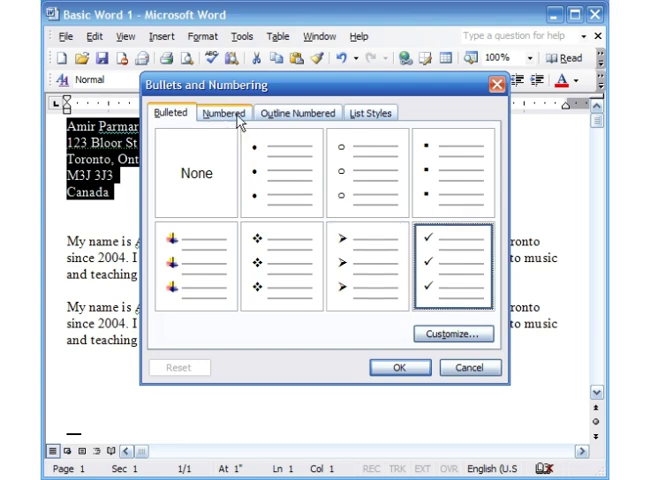
left_click(222, 112)
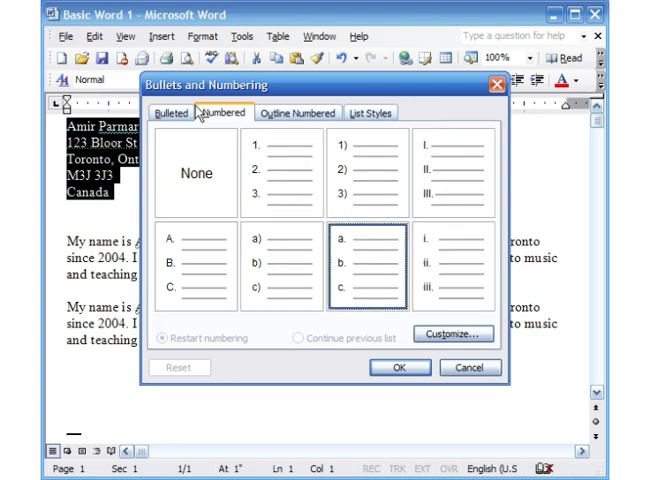
left_click(172, 112)
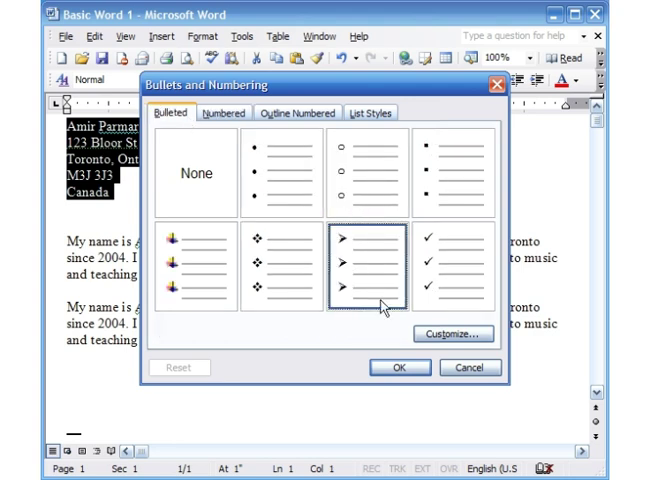
left_click(394, 368)
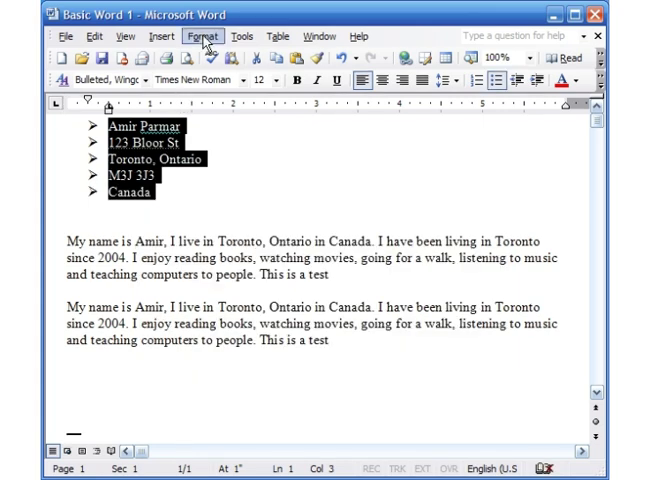
left_click(202, 36)
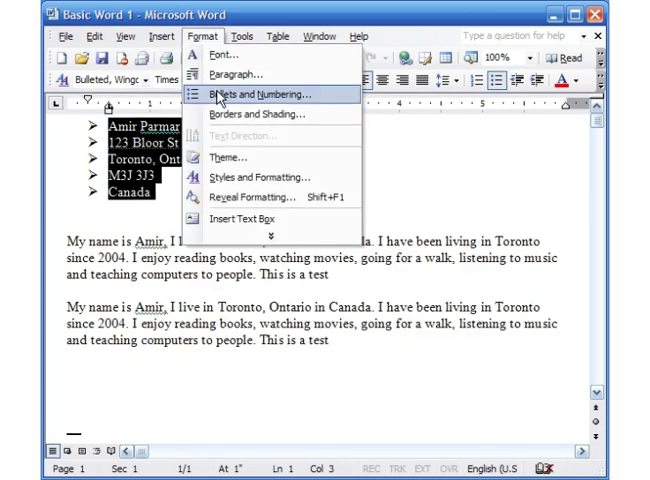
left_click(258, 94)
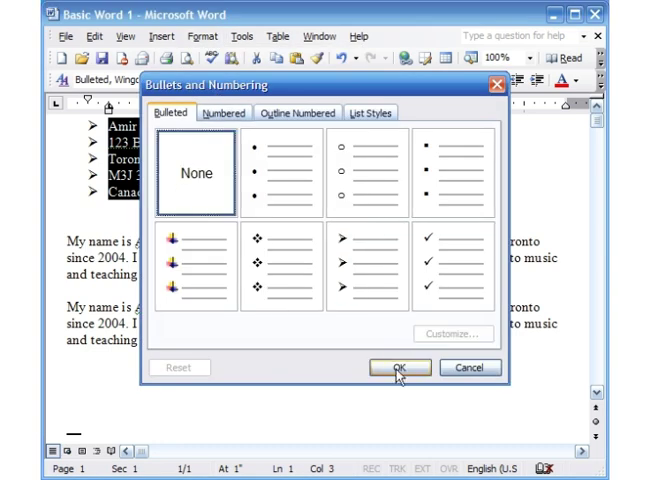
left_click(400, 368)
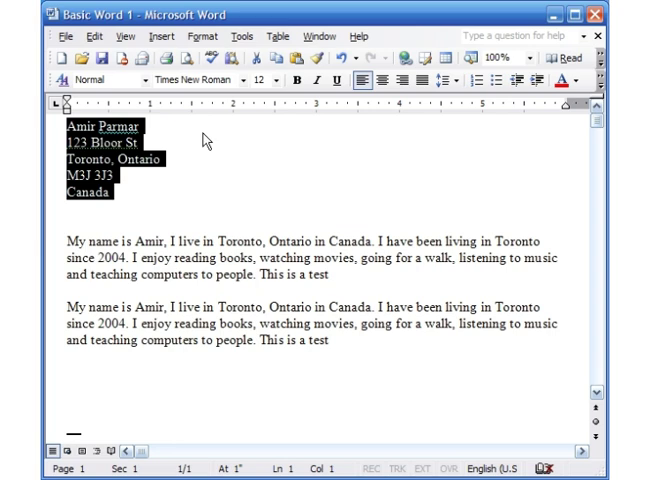
left_click(150, 176)
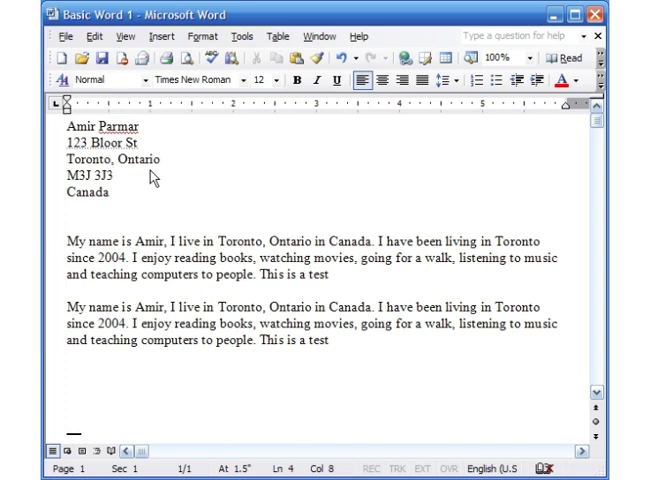
mouse_move(144, 174)
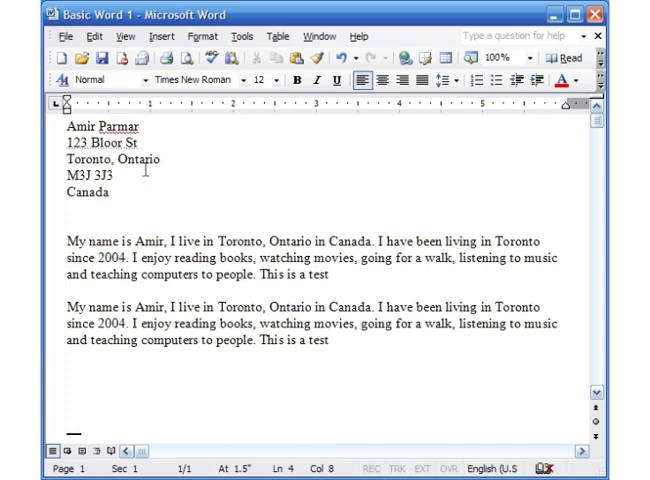
left_click(62, 240)
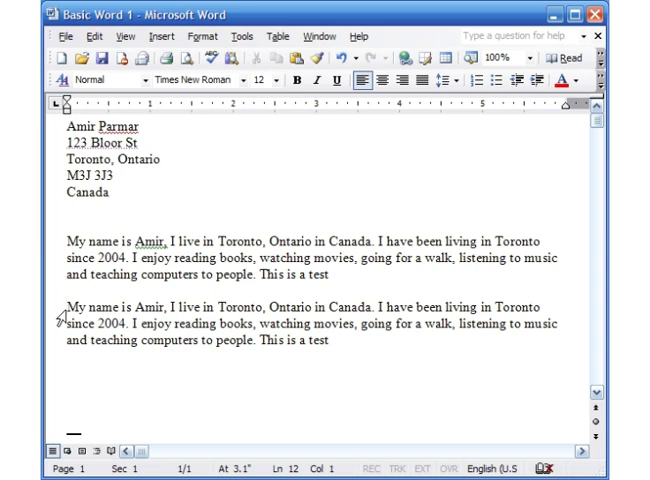
mouse_move(188, 60)
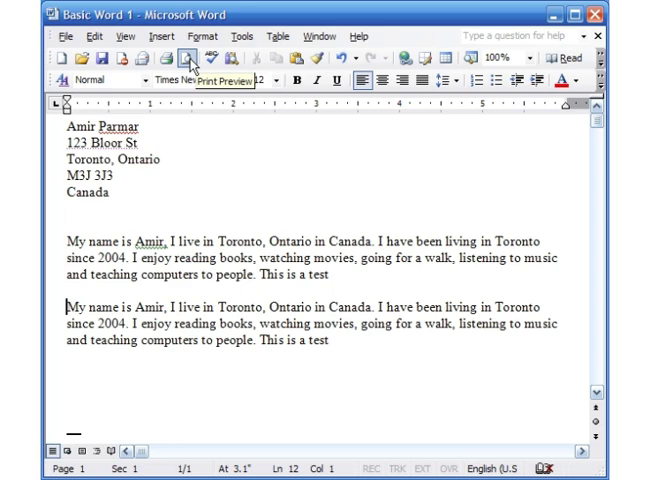
left_click(184, 60)
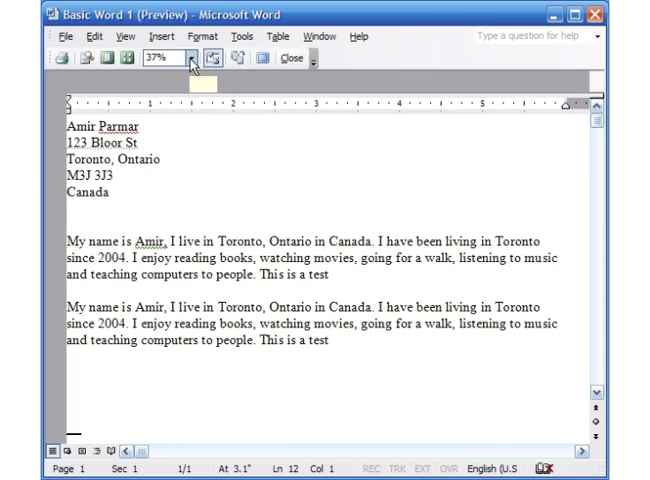
left_click(196, 56)
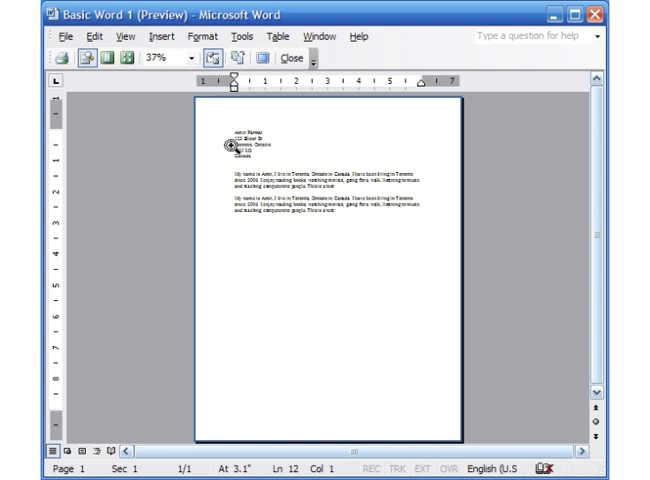
mouse_move(340, 288)
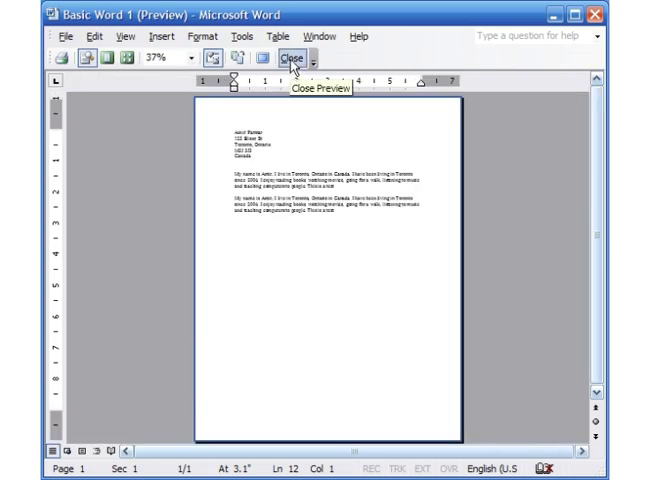
left_click(296, 56)
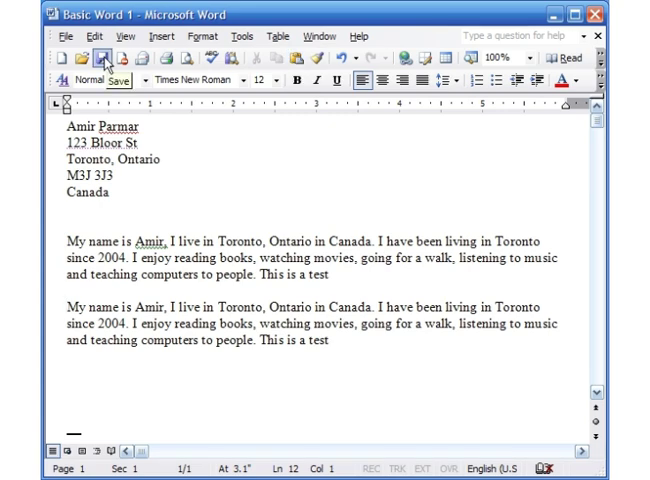
left_click(62, 36)
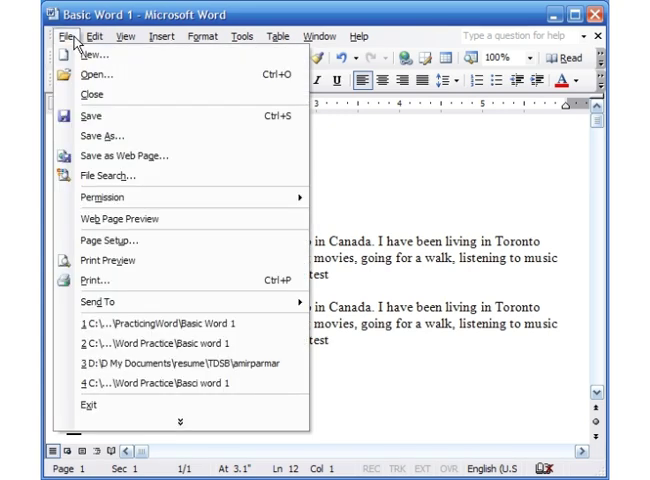
mouse_move(108, 260)
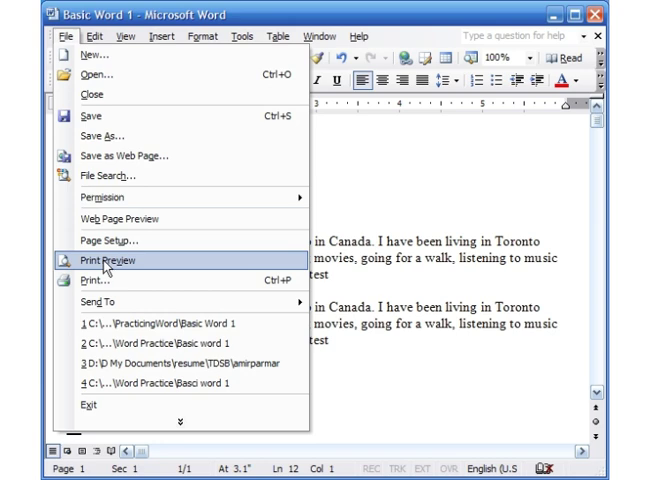
left_click(108, 260)
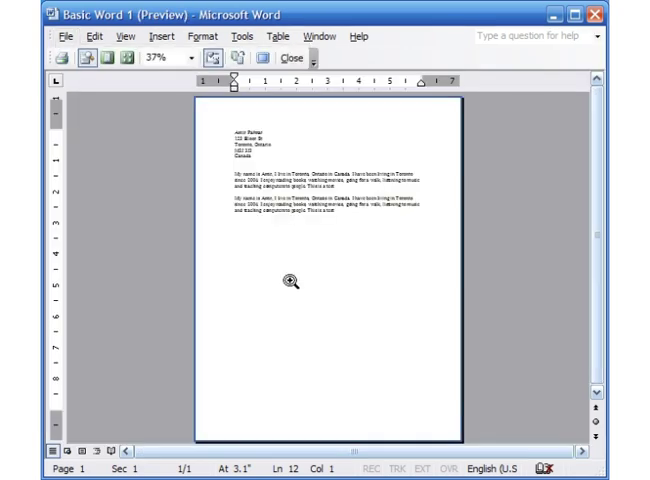
left_click(290, 56)
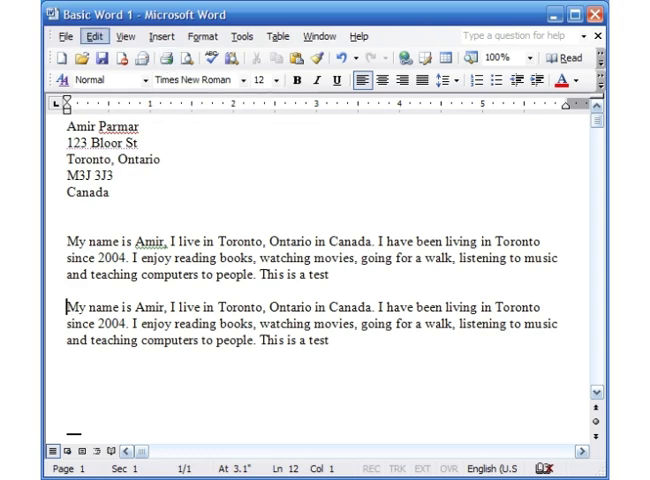
Step: In the Print dialog, enter the page range 1-5,15-20
left_click(64, 36)
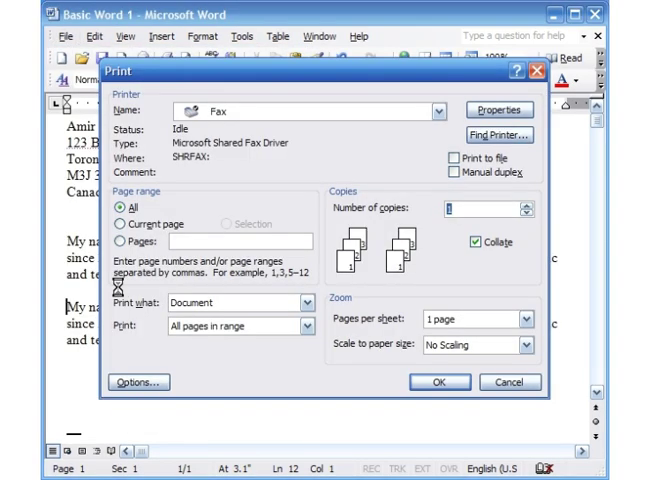
mouse_move(436, 296)
type("7")
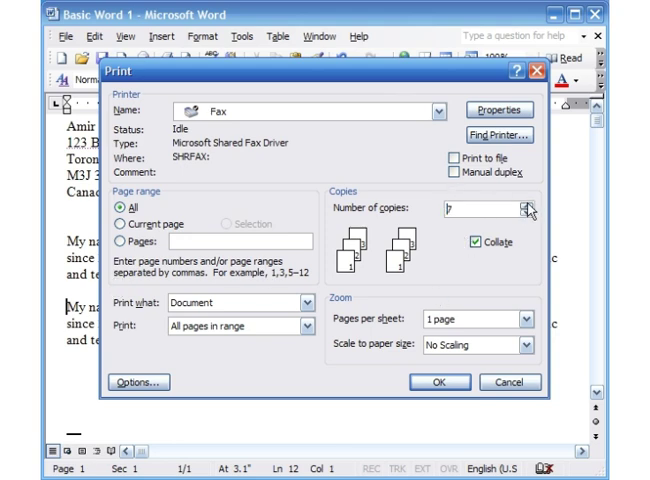
mouse_move(212, 278)
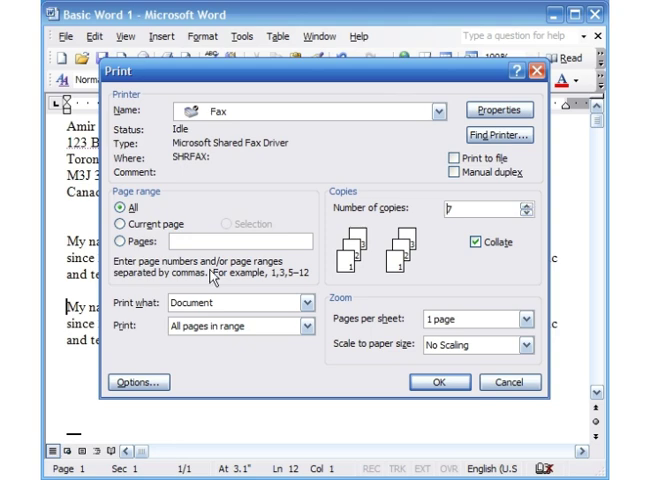
left_click(128, 240)
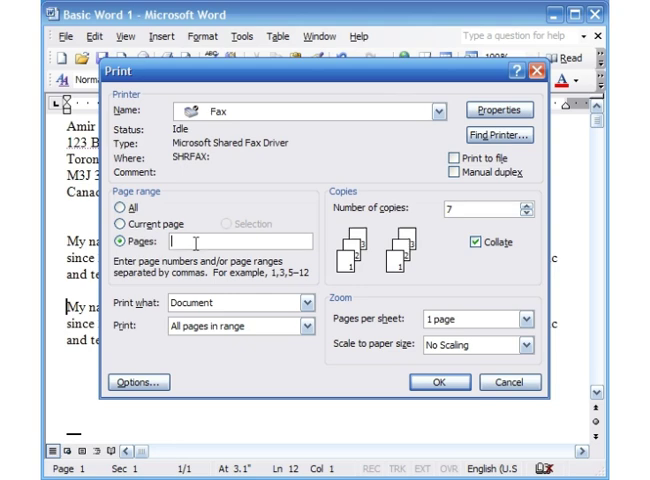
type("1-")
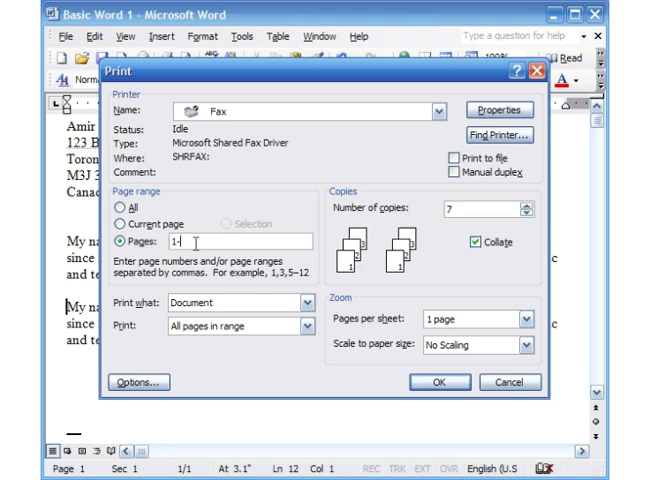
type("5")
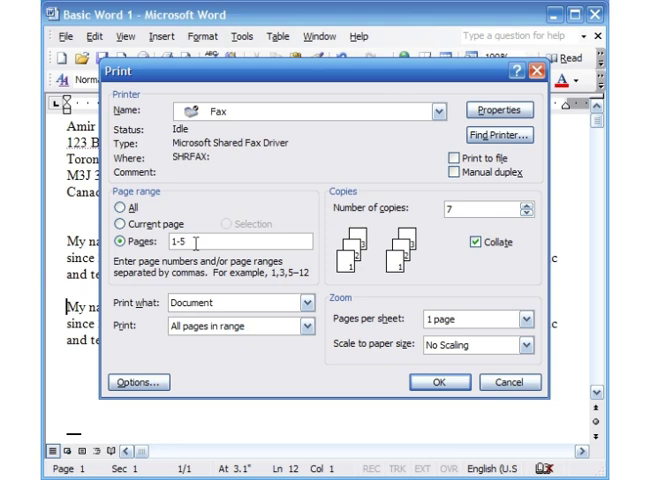
type(",15,18")
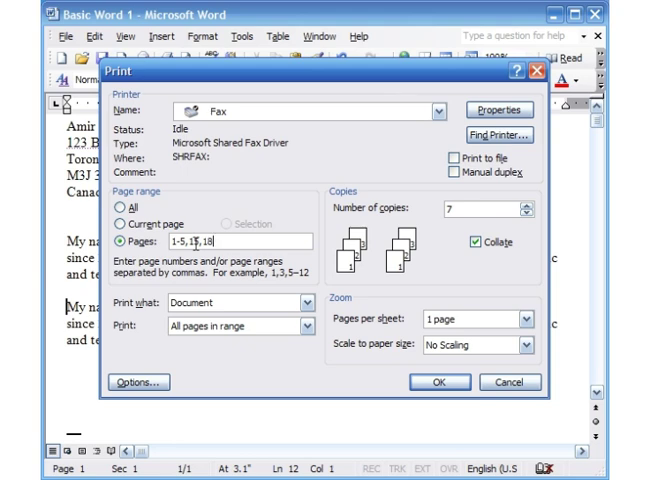
type("-20")
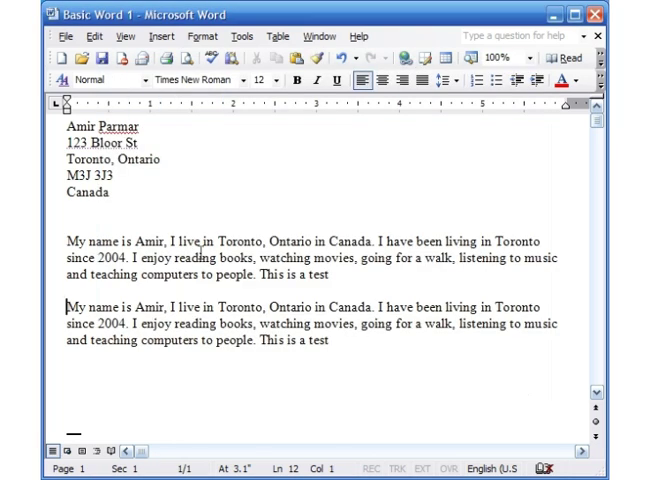
mouse_move(168, 60)
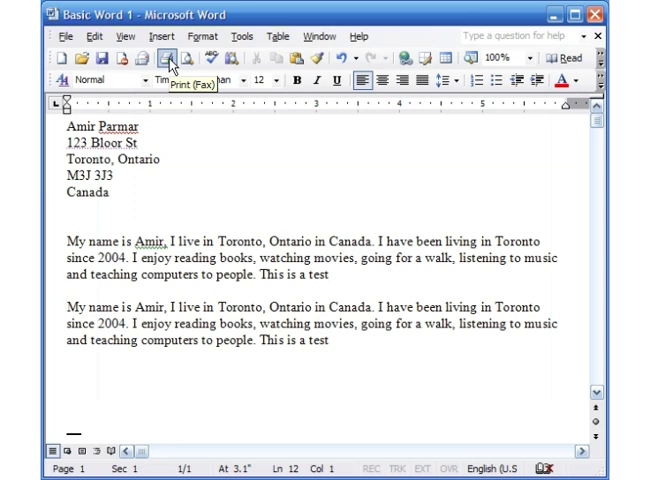
Step: Reopen the Print settings from the File menu and close them again
left_click(62, 36)
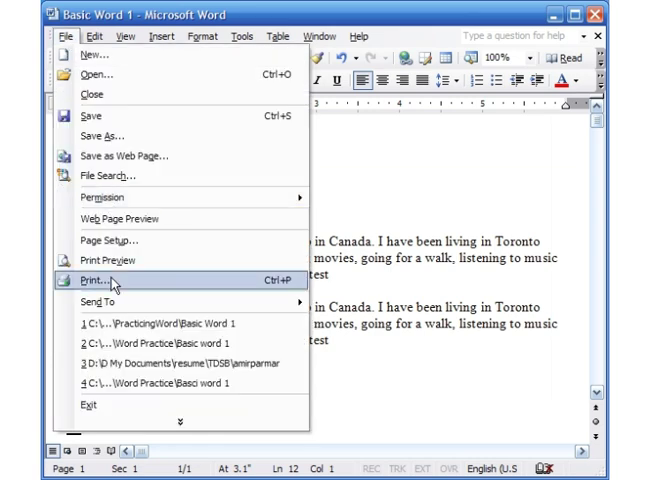
left_click(90, 268)
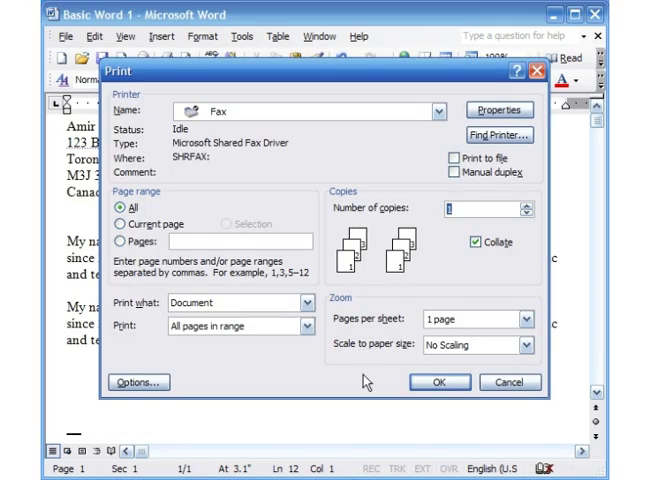
left_click(508, 382)
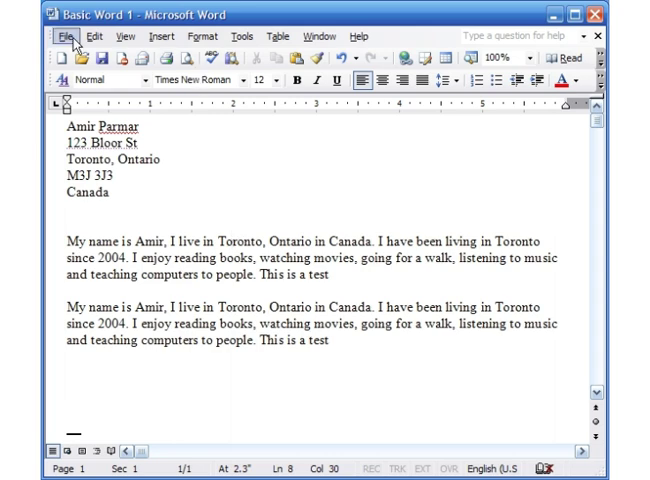
left_click(64, 36)
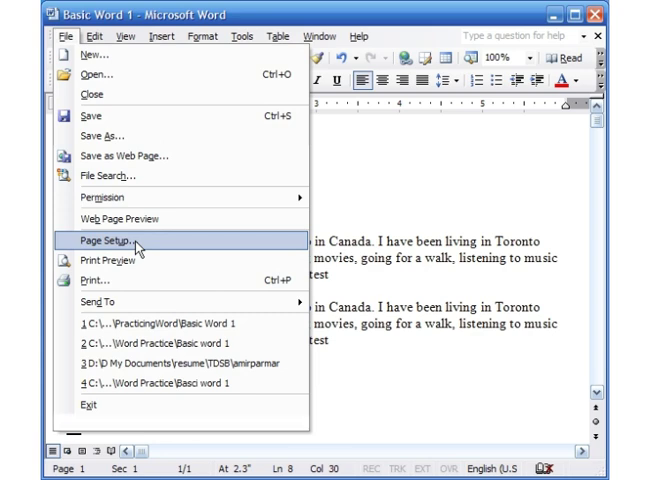
left_click(110, 240)
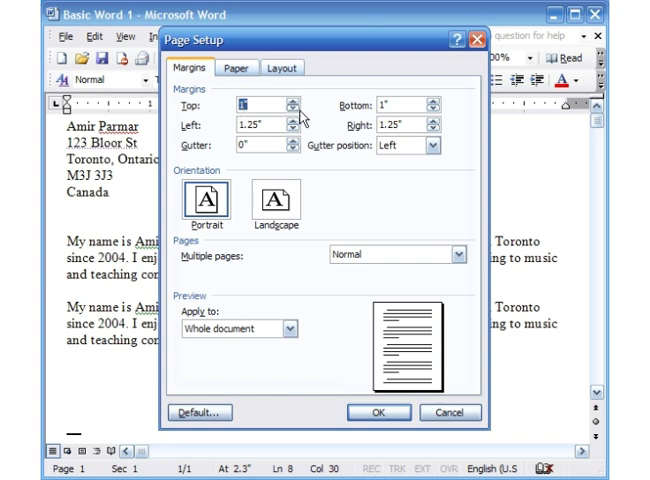
left_click(292, 112)
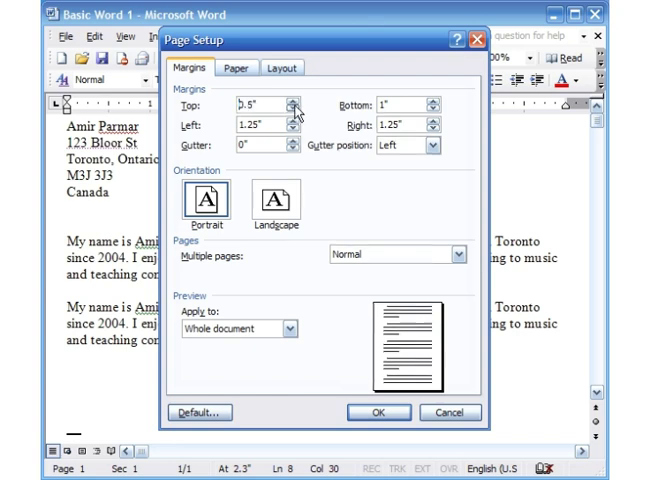
left_click(290, 100)
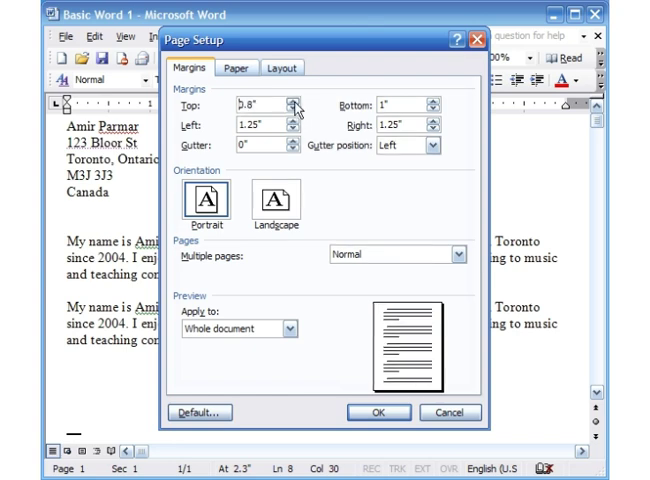
mouse_move(420, 142)
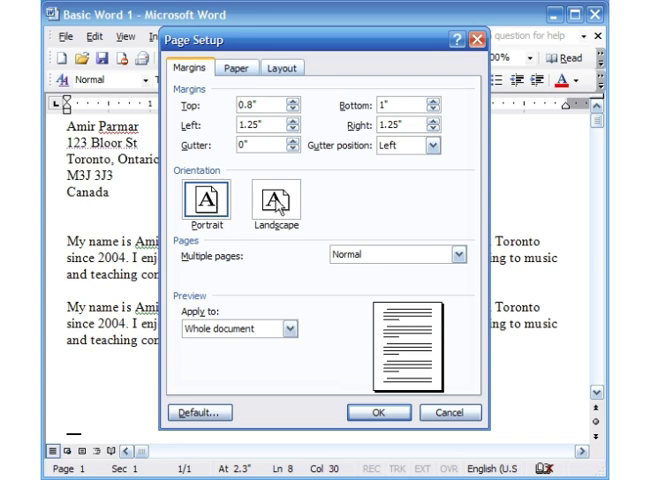
left_click(276, 196)
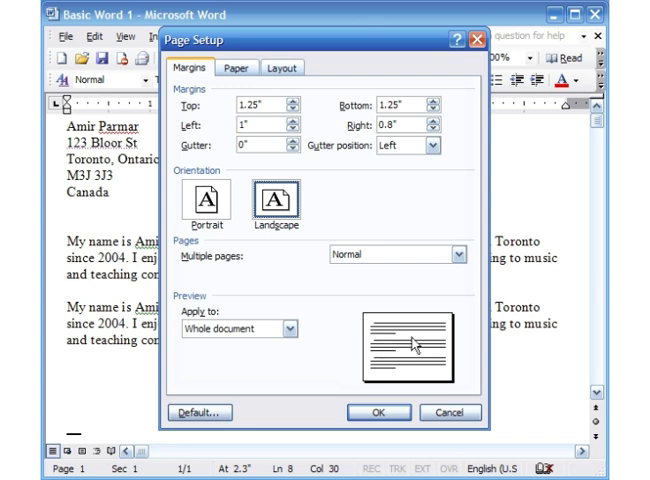
mouse_move(388, 412)
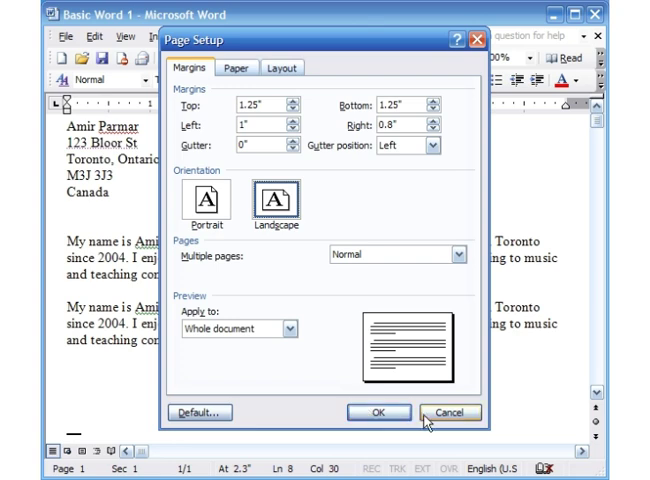
left_click(454, 412)
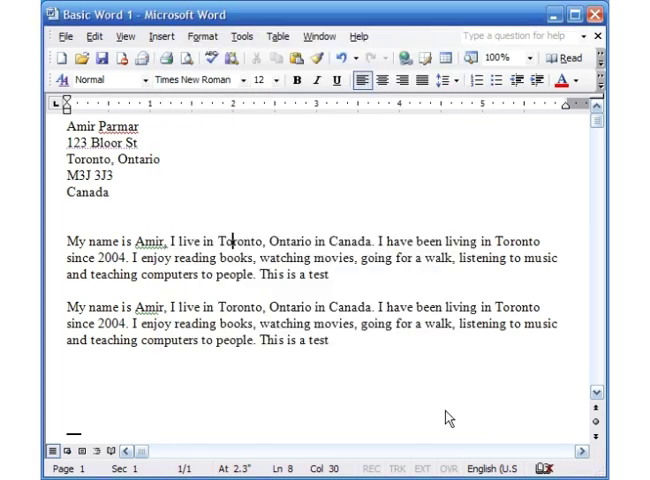
left_click(66, 36)
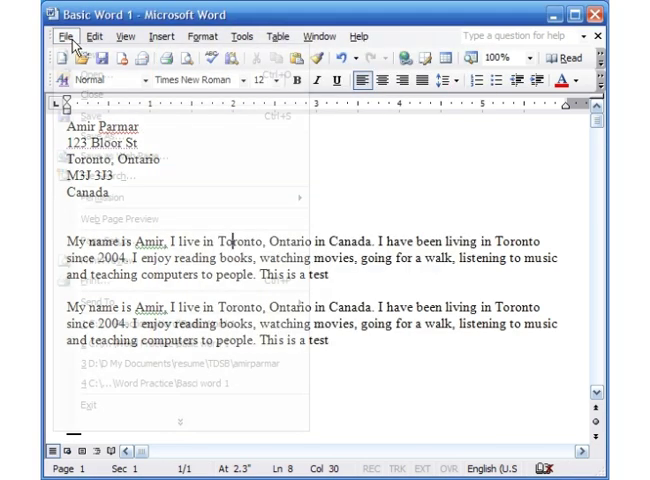
mouse_move(132, 240)
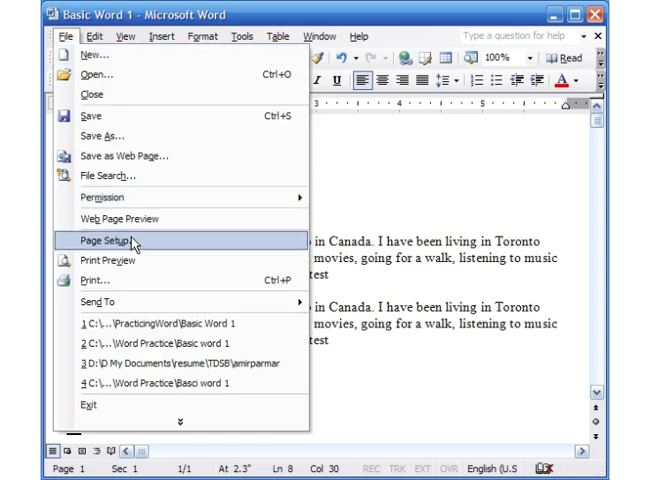
mouse_move(382, 272)
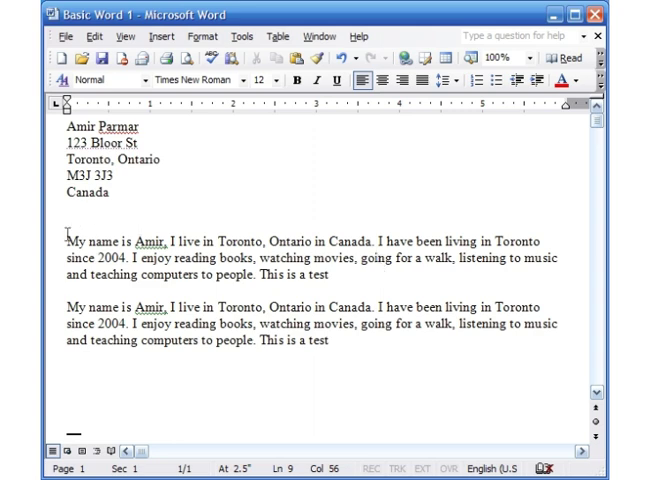
left_click_drag(62, 240, 334, 276)
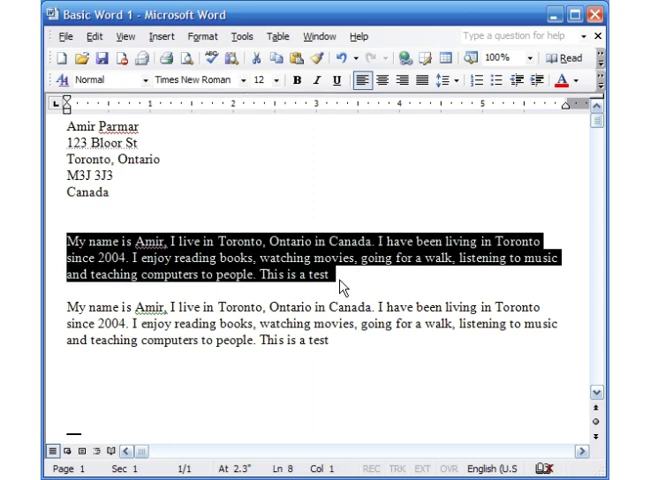
left_click(258, 260)
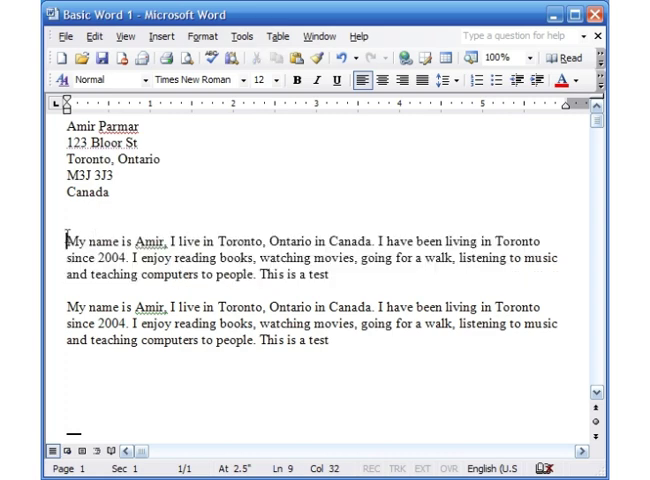
left_click_drag(60, 240, 476, 240)
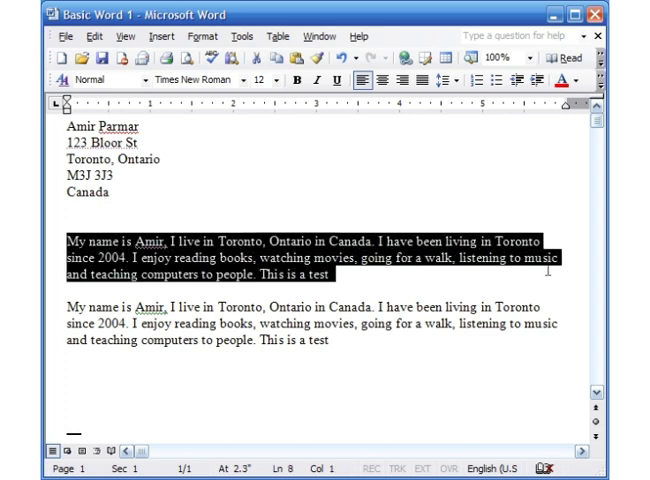
mouse_move(202, 36)
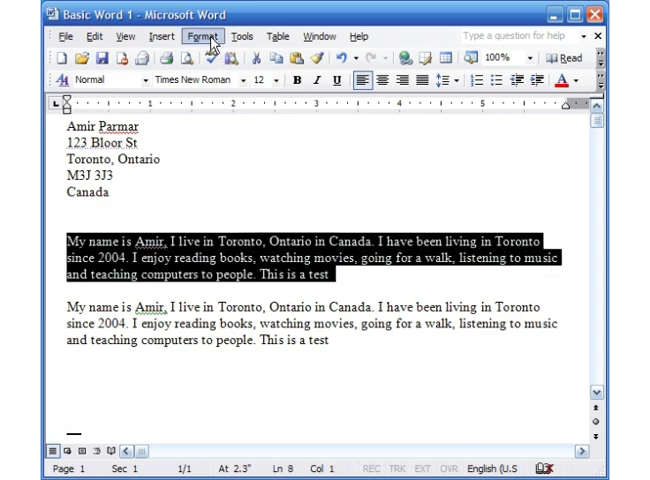
left_click(202, 32)
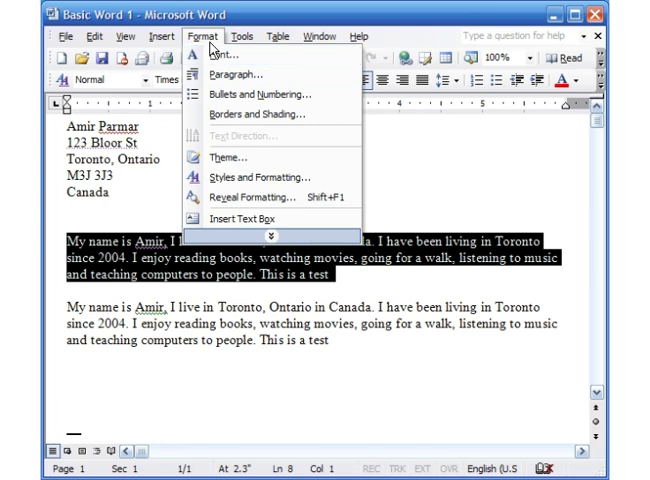
mouse_move(252, 96)
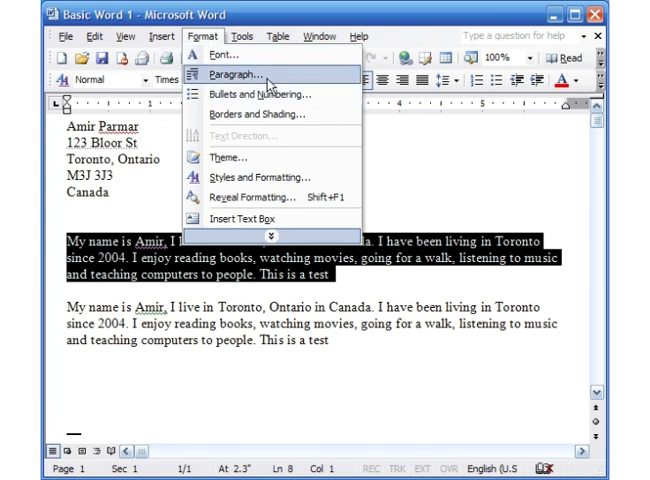
left_click(232, 74)
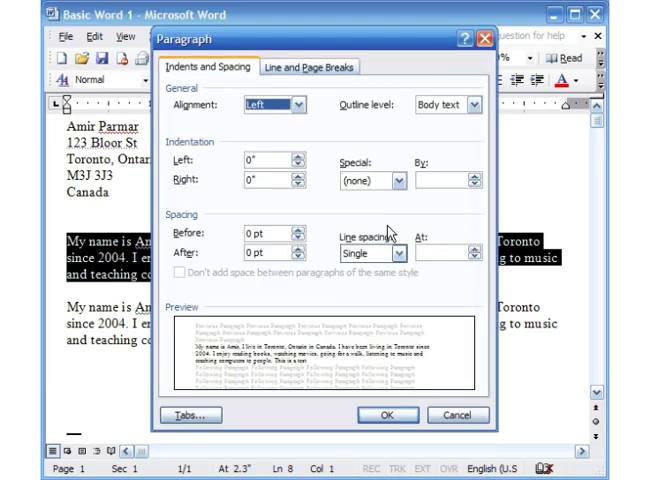
mouse_move(402, 252)
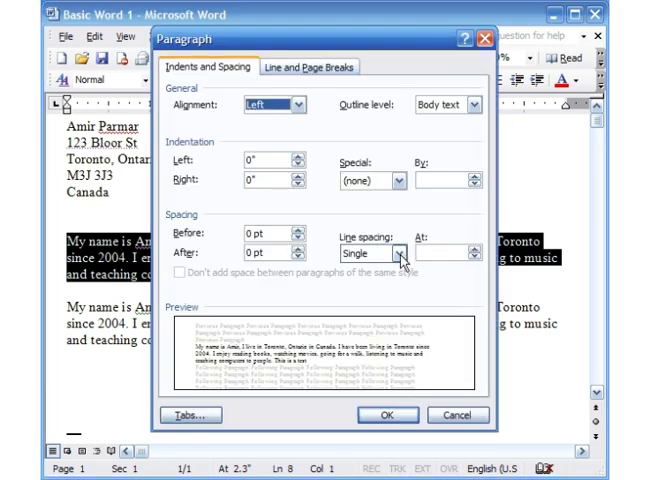
left_click(394, 252)
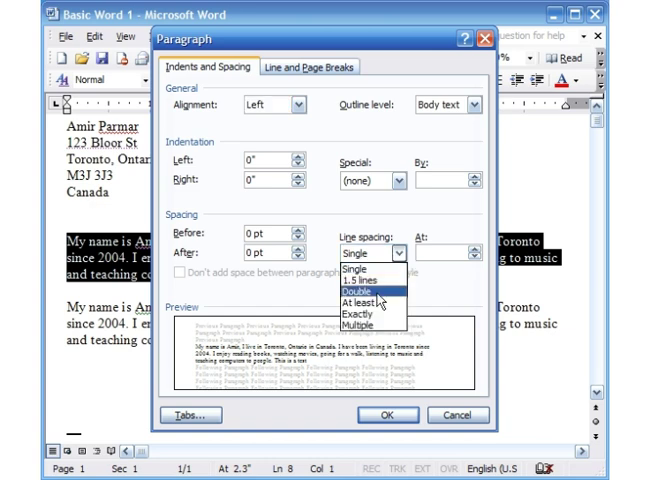
left_click(386, 414)
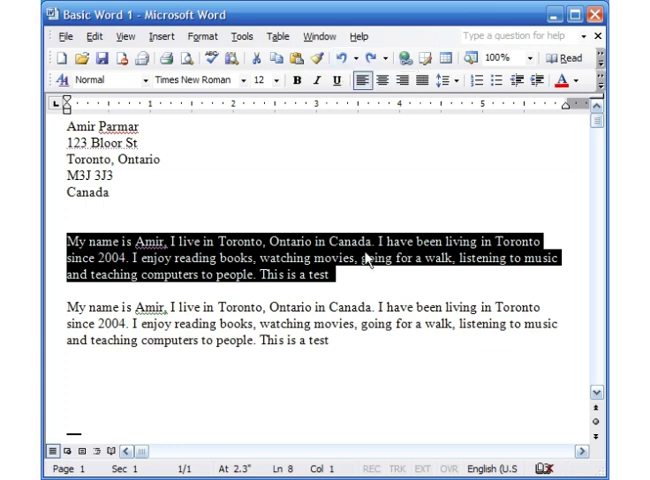
left_click(348, 344)
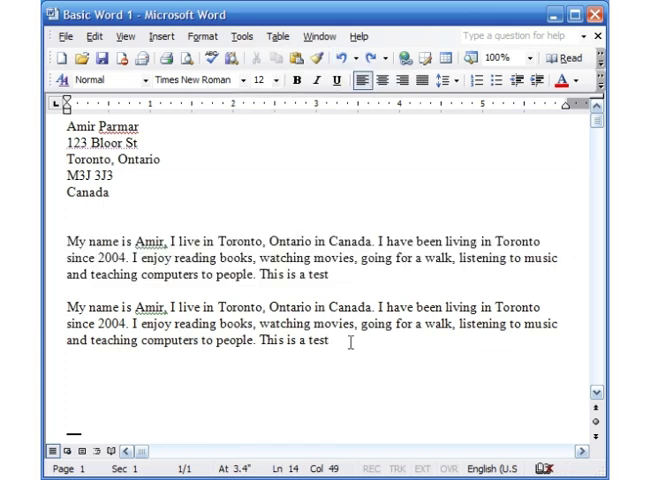